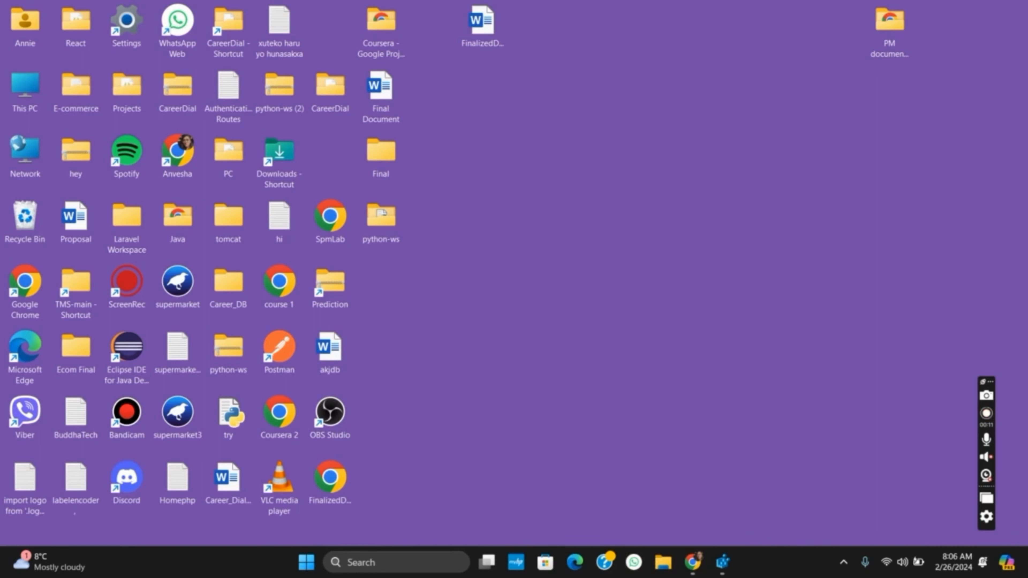
{"action": "mouse_move", "coordinate": [830, 462]}
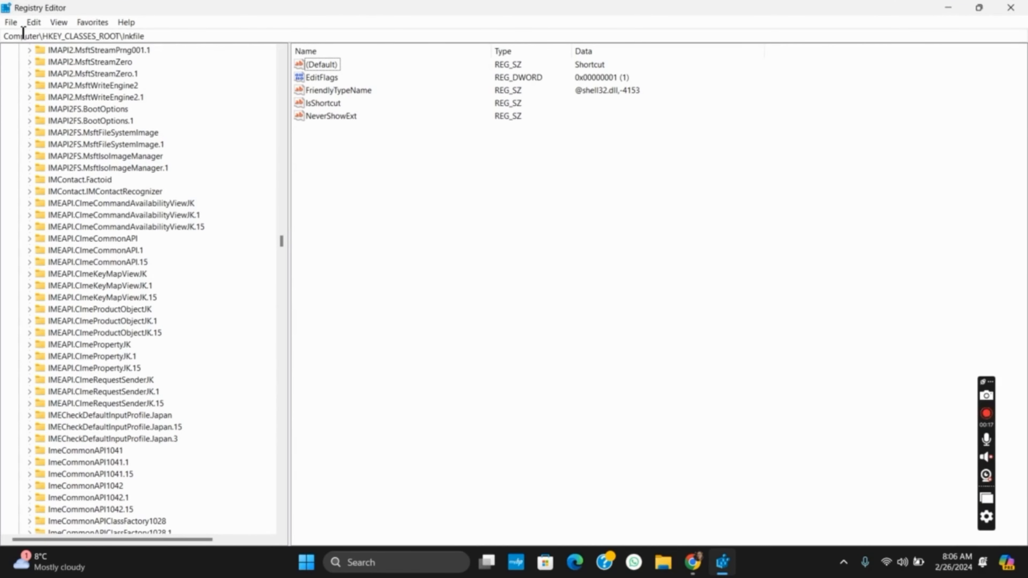
{"action": "double_click", "coordinate": [52, 35]}
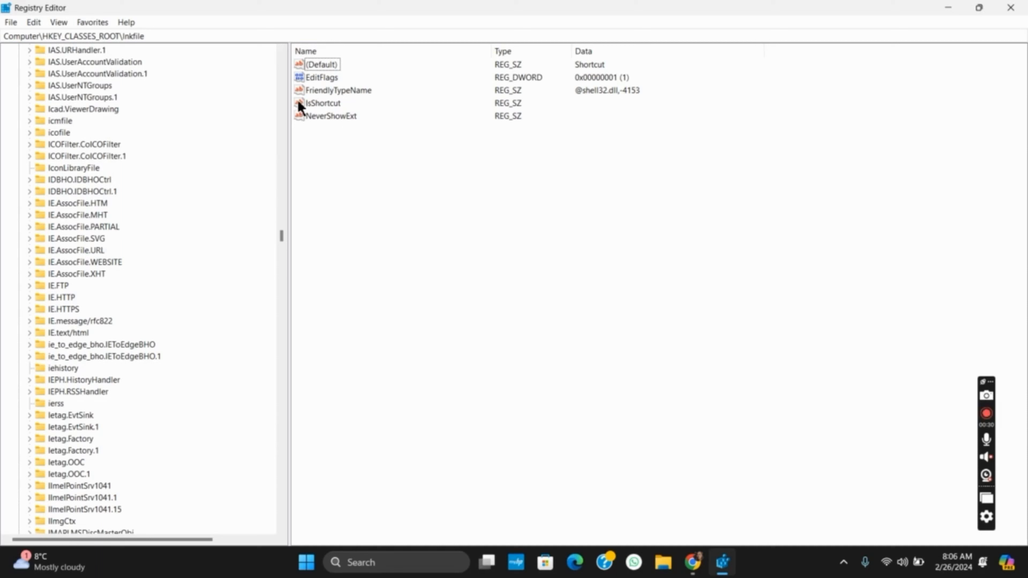
{"action": "mouse_move", "coordinate": [346, 113]}
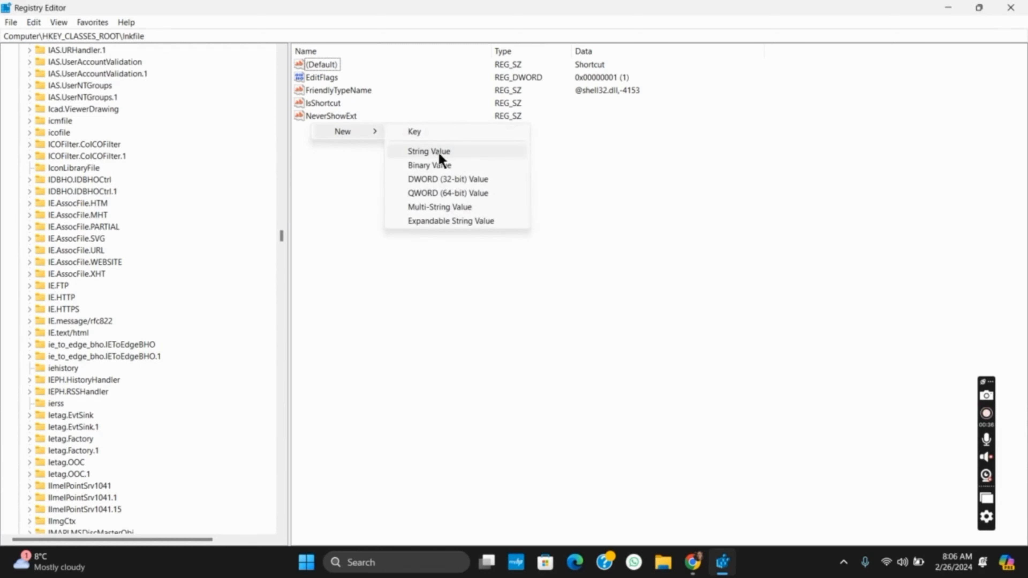
{"action": "mouse_move", "coordinate": [438, 186]}
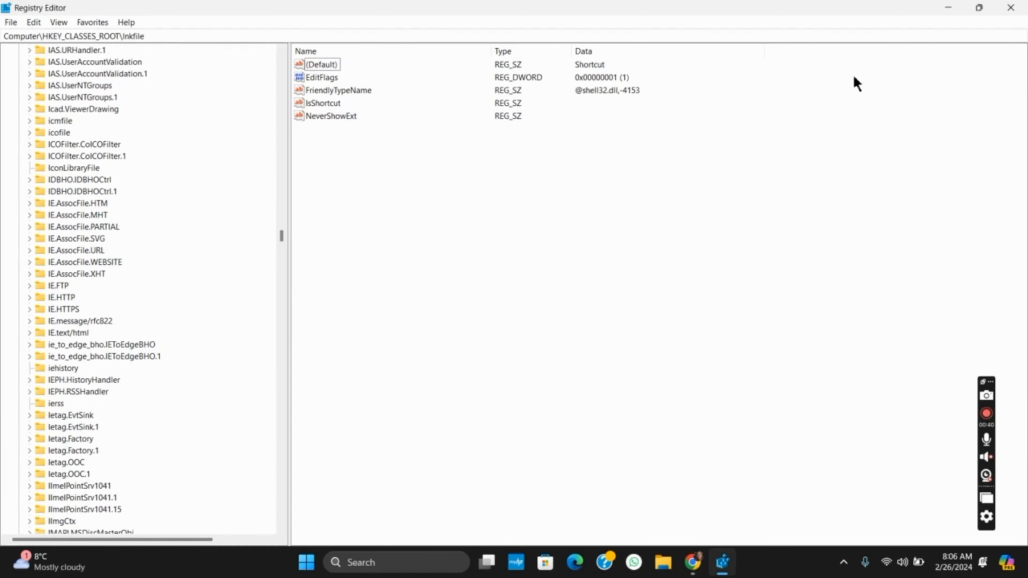
{"action": "mouse_move", "coordinate": [1010, 7]}
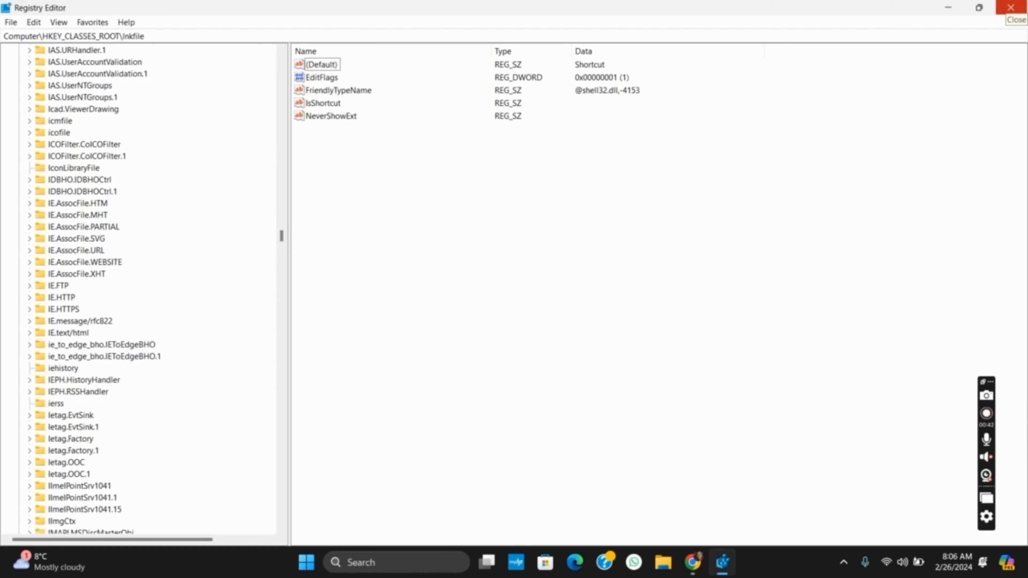
Close Registry Editor and bring up the Properties dialog for the desktop folder 'Final'.
{"action": "left_click", "coordinate": [1015, 7]}
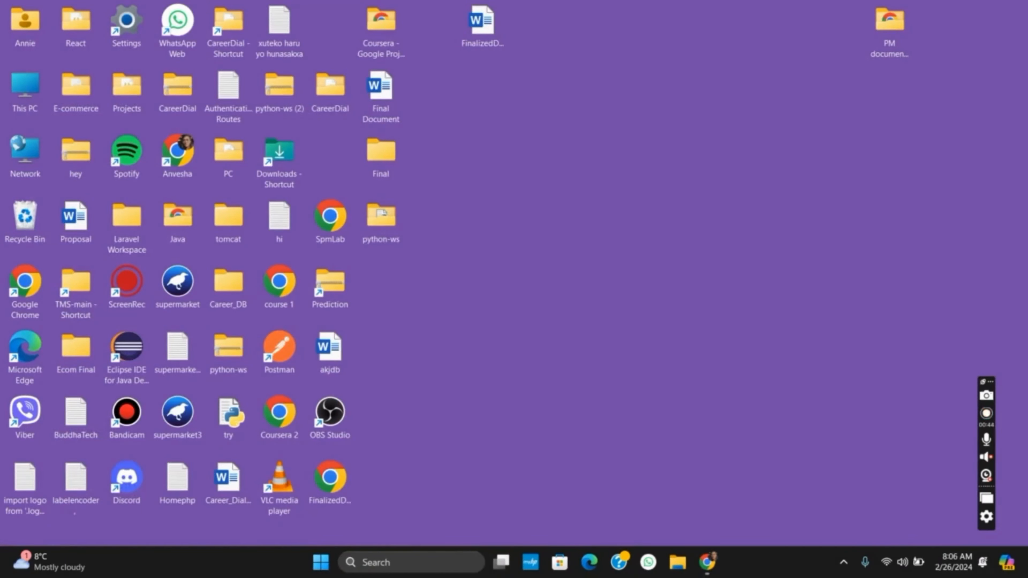
{"action": "left_click", "coordinate": [985, 414]}
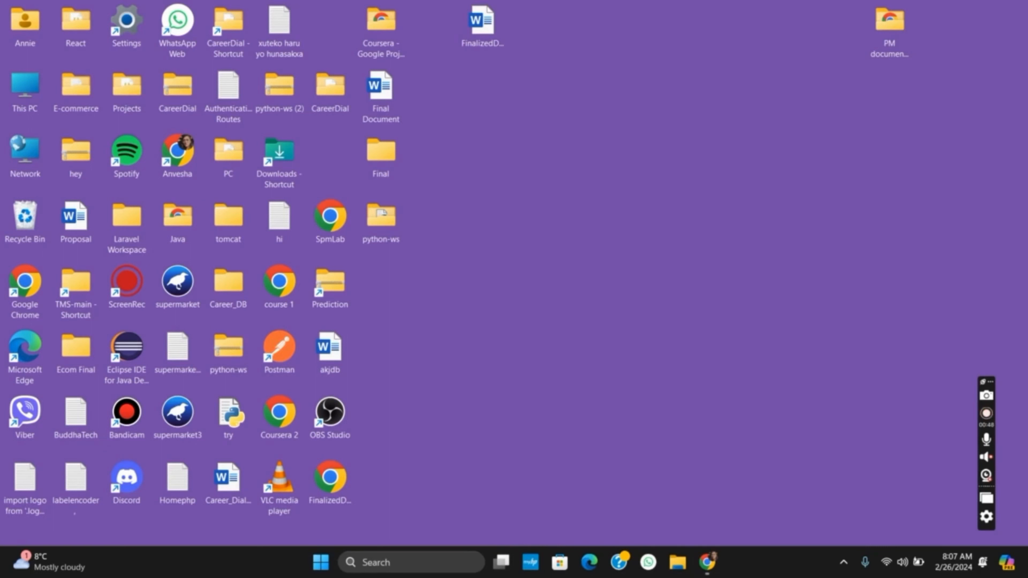
{"action": "mouse_move", "coordinate": [395, 137]}
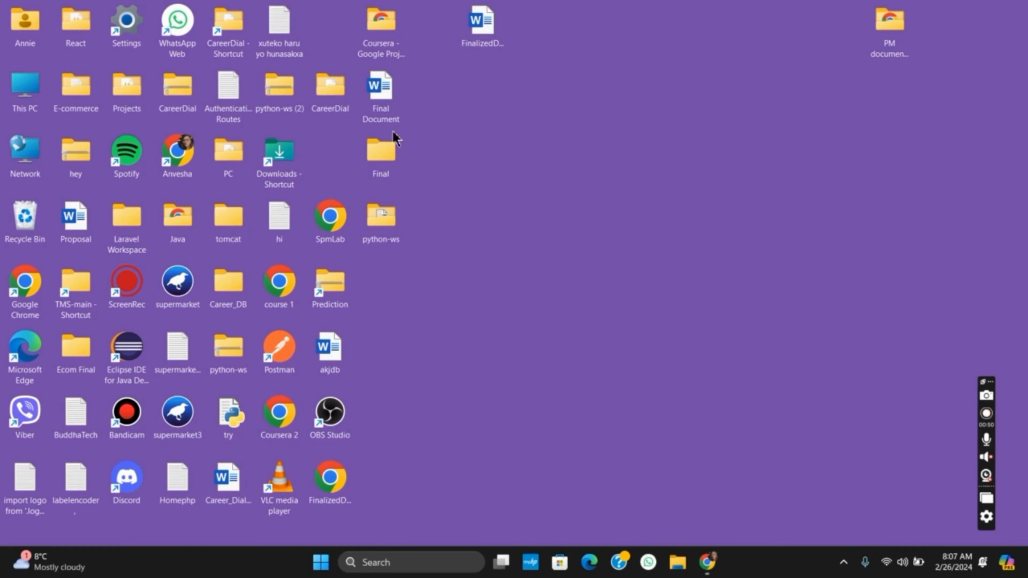
{"action": "right_click", "coordinate": [380, 151]}
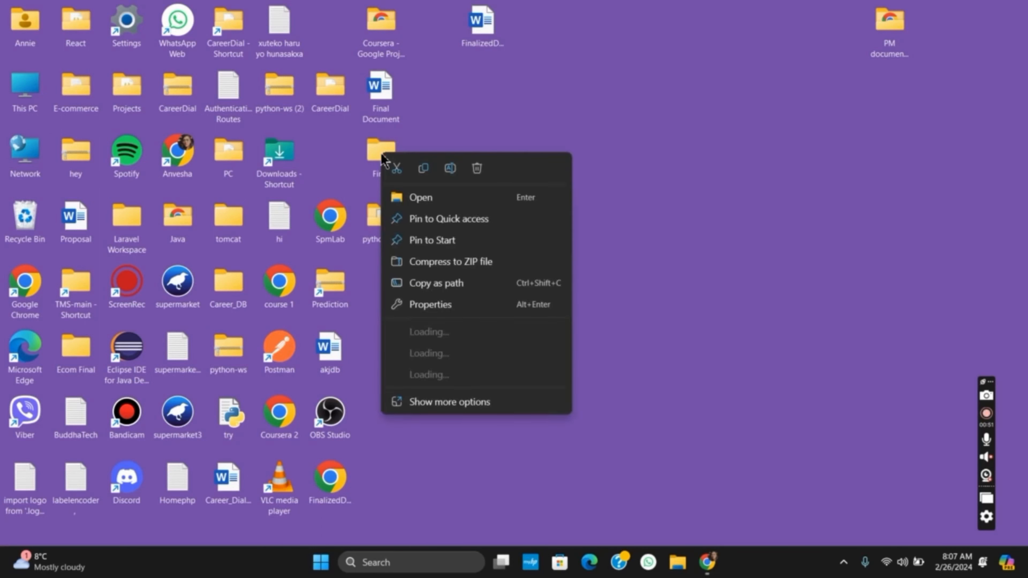
{"action": "mouse_move", "coordinate": [430, 304]}
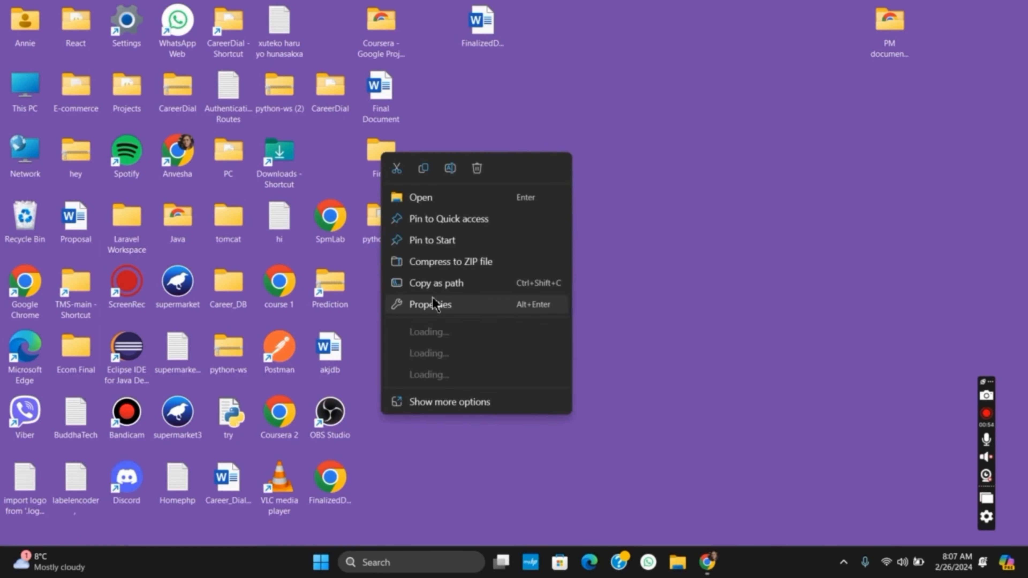
{"action": "left_click", "coordinate": [430, 303]}
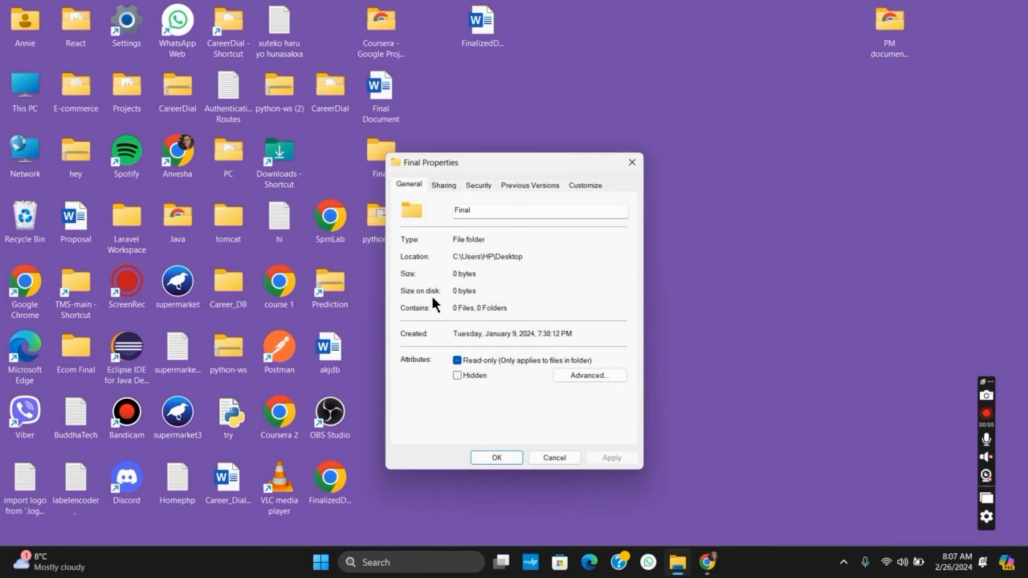
In Customize, optimize for General items and apply the template to all subfolders.
{"action": "left_click", "coordinate": [584, 185]}
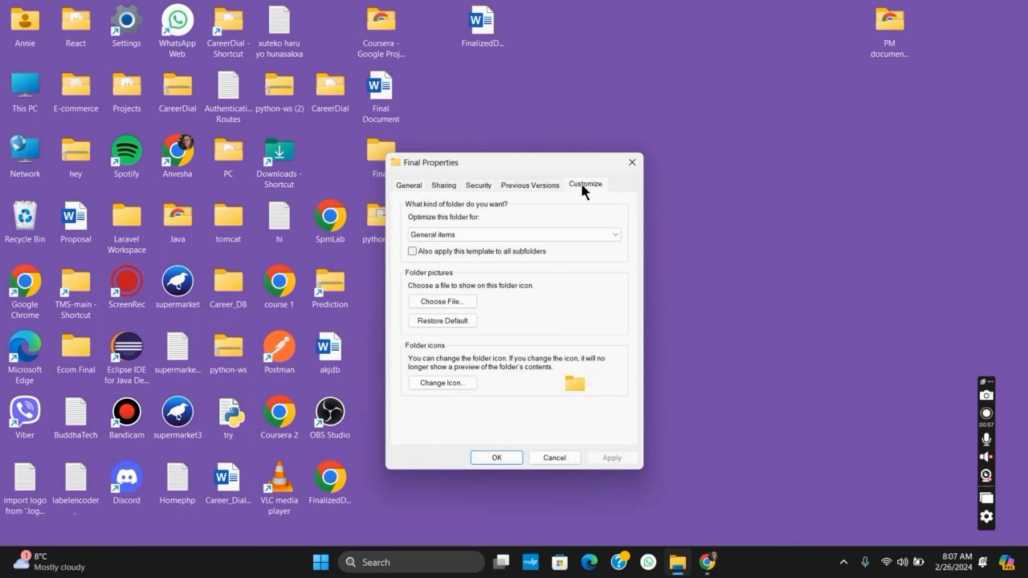
{"action": "mouse_move", "coordinate": [476, 227]}
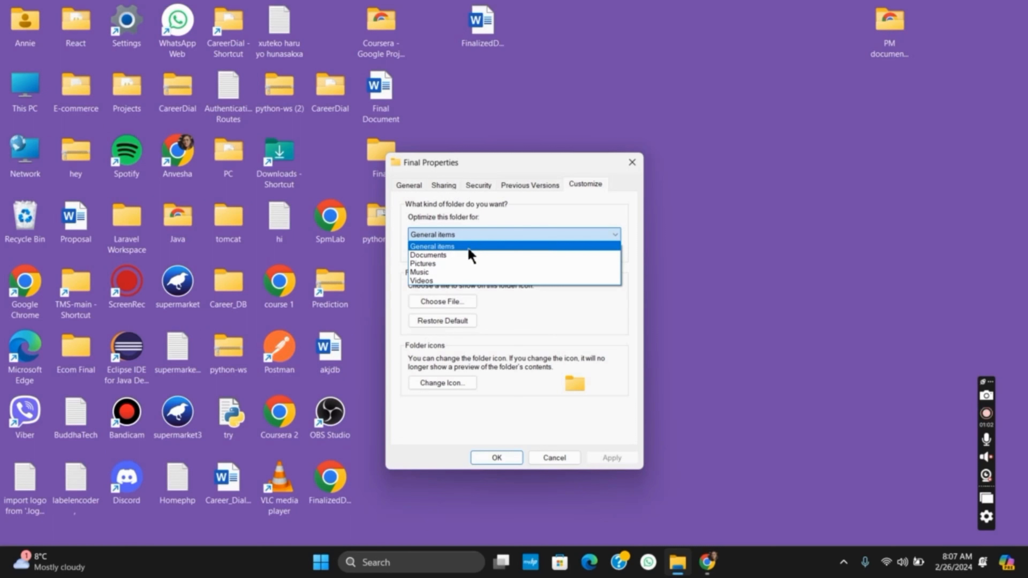
{"action": "left_click", "coordinate": [431, 245]}
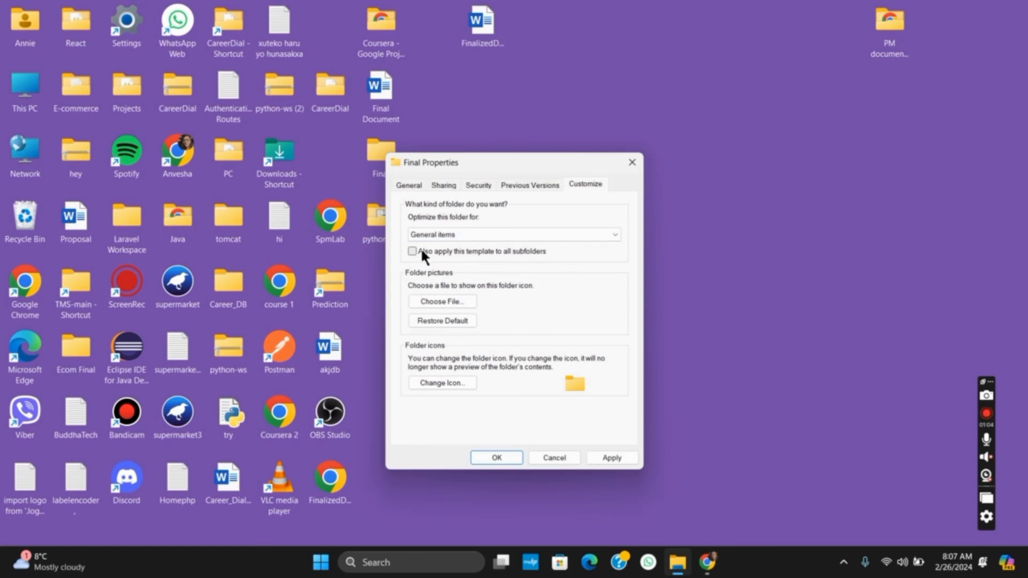
{"action": "left_click", "coordinate": [412, 251]}
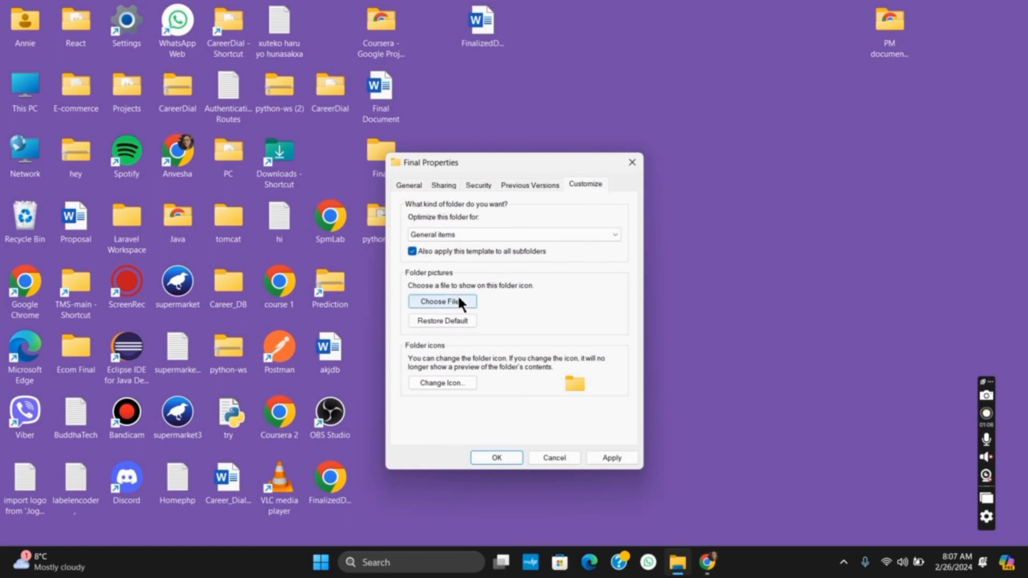